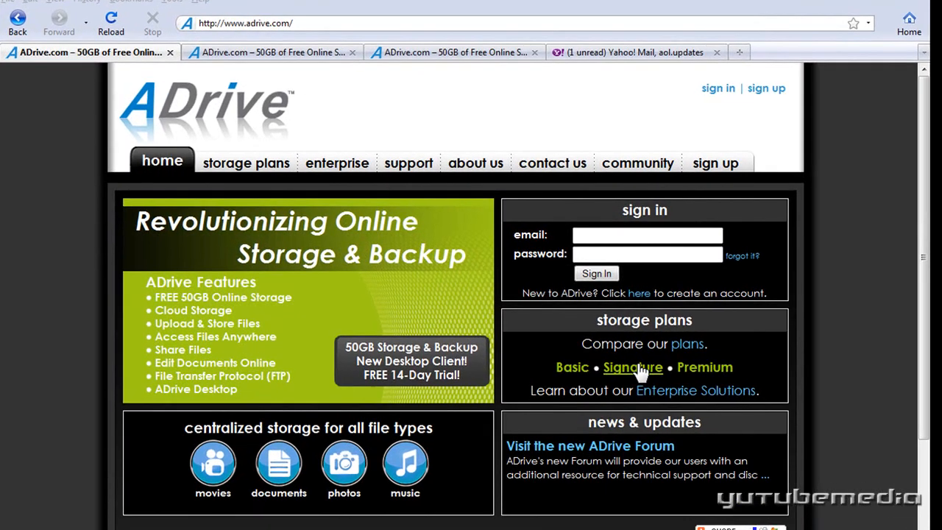
Scroll the ADrive home page down to the plan table and sign-up form
scroll(down, 3)
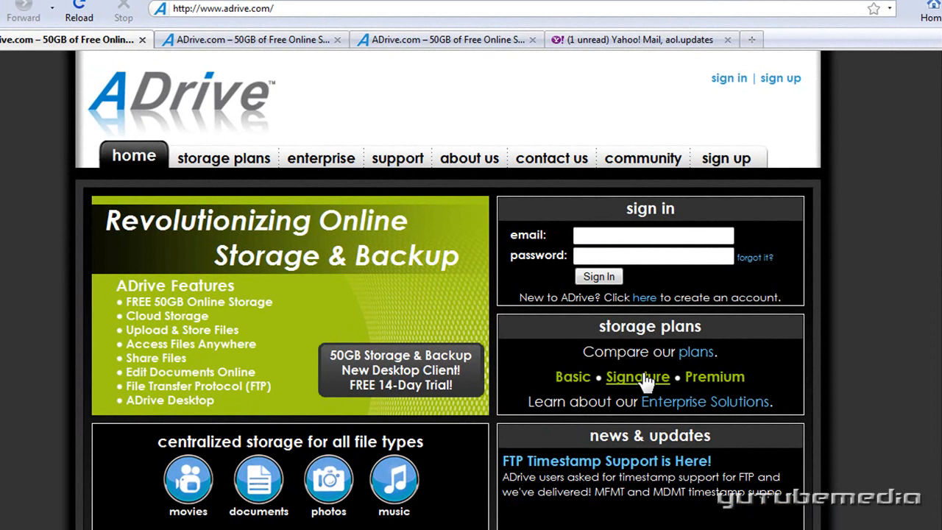
mouse_move(536, 358)
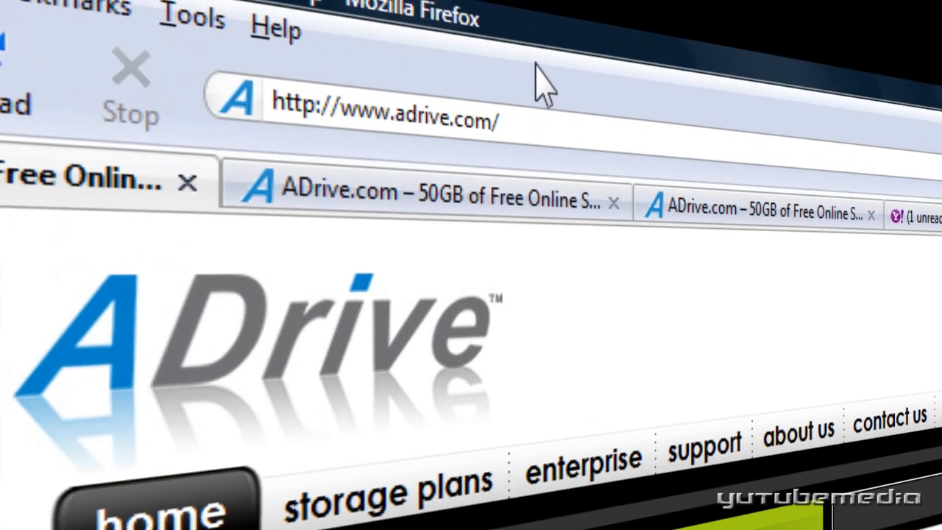
mouse_move(543, 81)
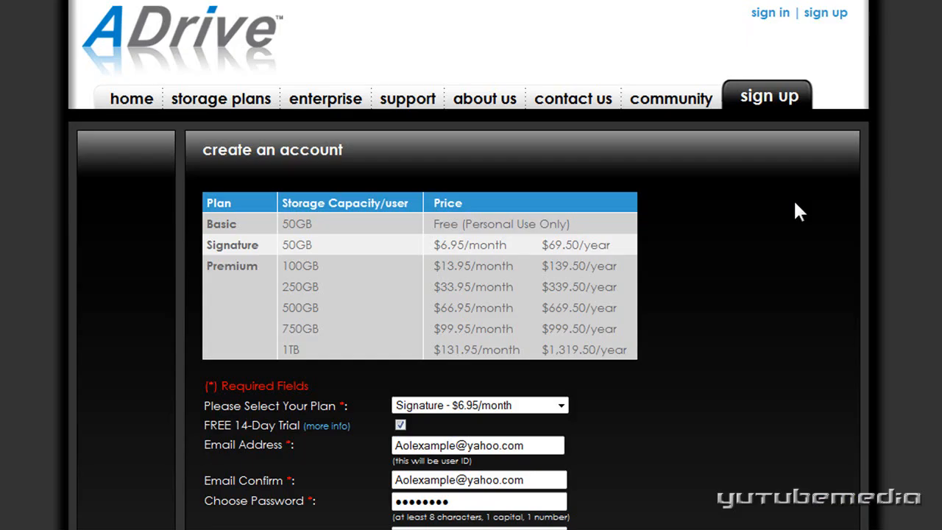
Register the Basic - Free plan with terms accepted, then activate the account from the welcome email link
scroll(down, 3)
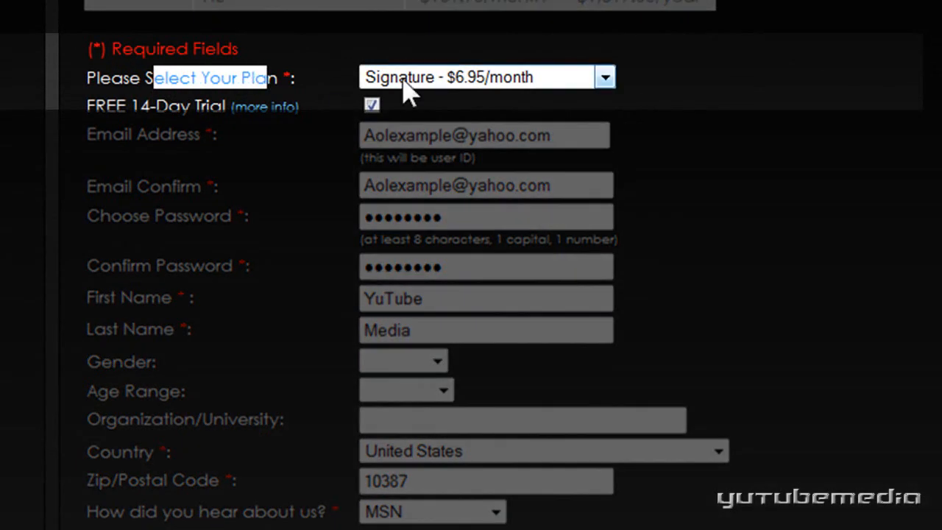
mouse_move(515, 100)
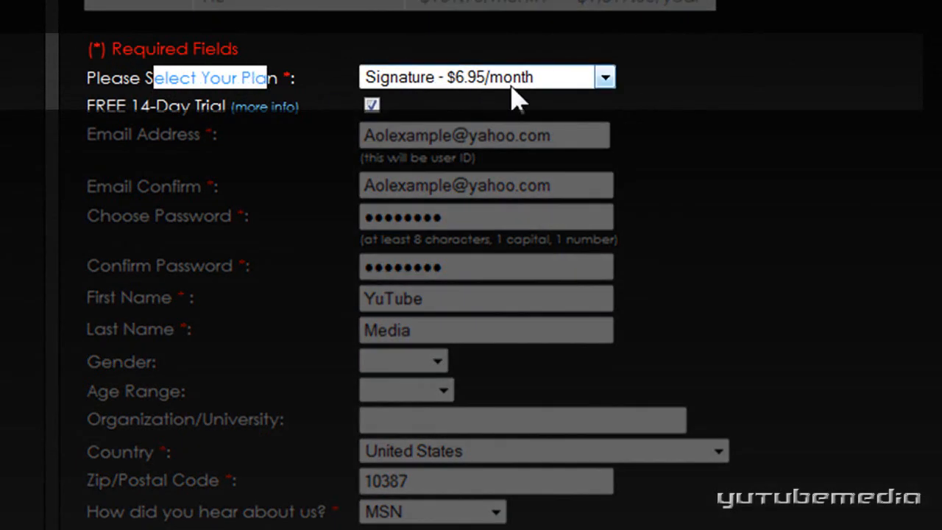
click(603, 76)
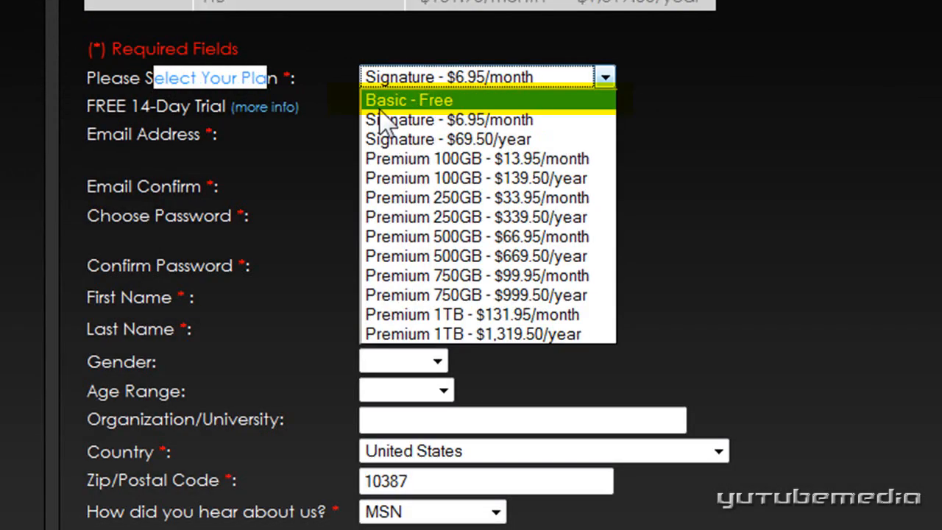
mouse_move(464, 236)
text(53146)
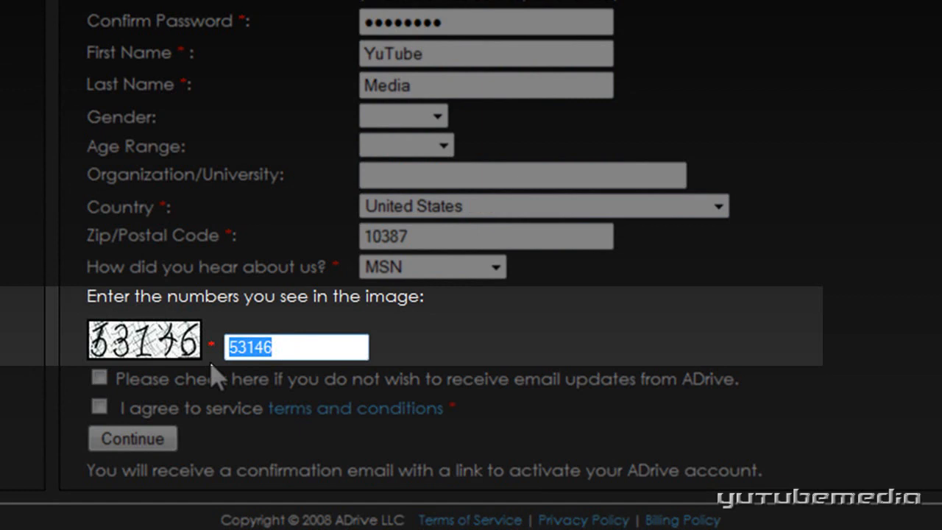
click(100, 406)
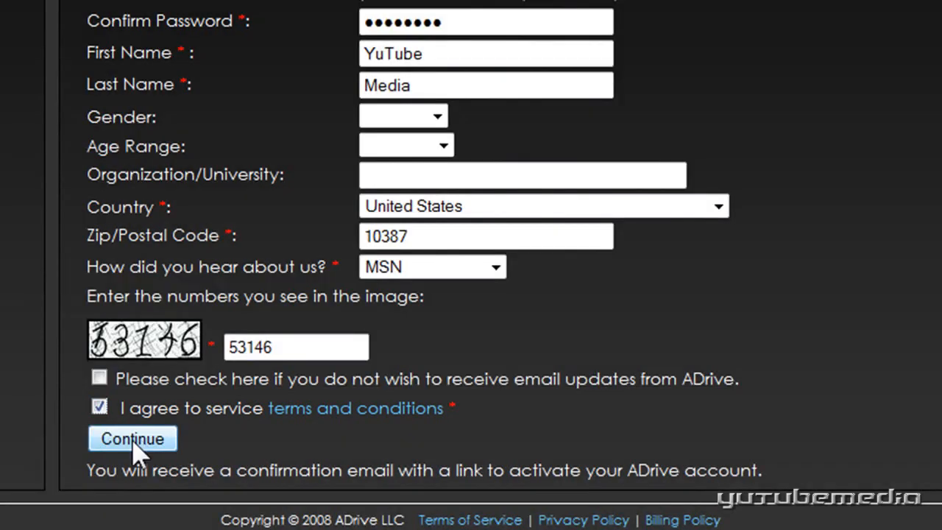
click(133, 438)
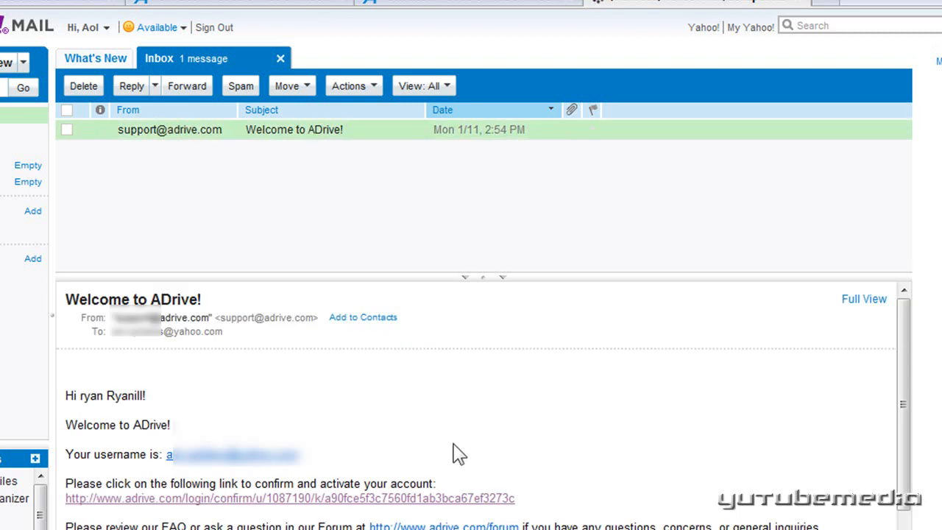
click(288, 497)
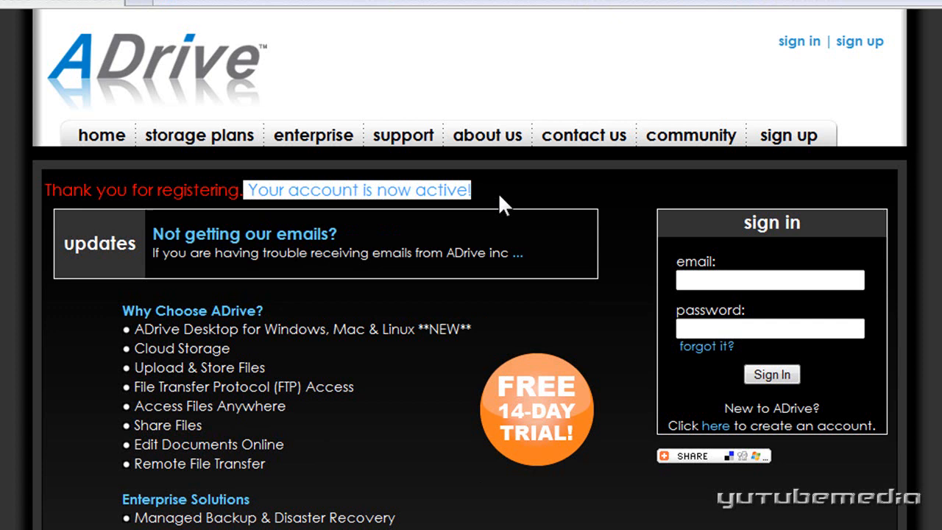
Sign in with email and password and pass human verification with code 27273
click(769, 280)
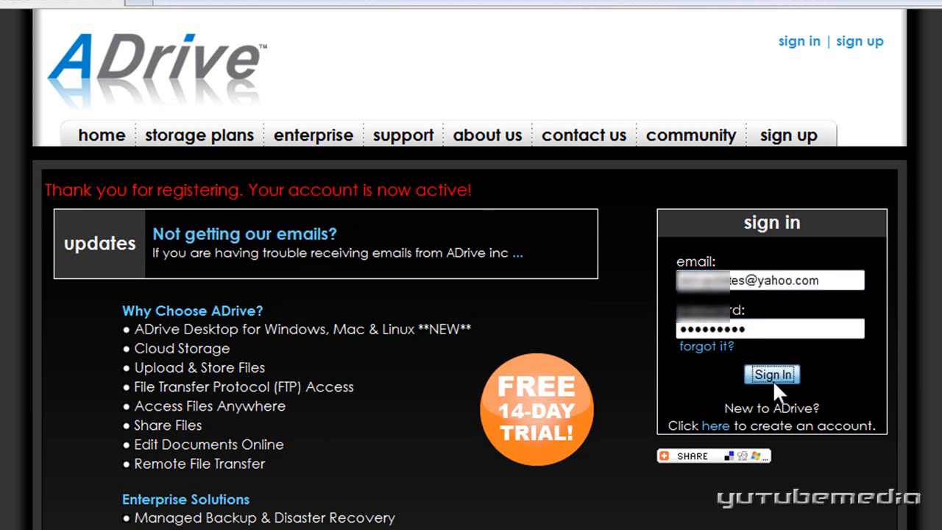
click(771, 375)
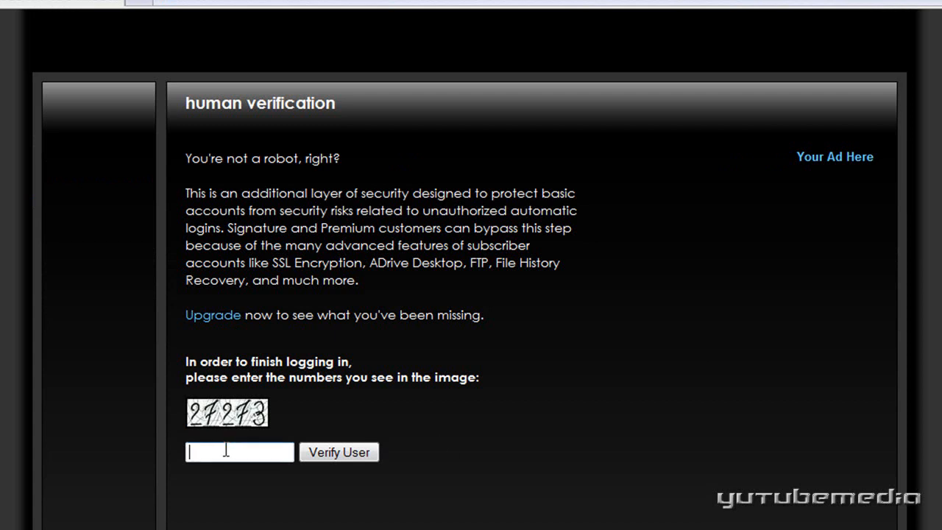
text(27273)
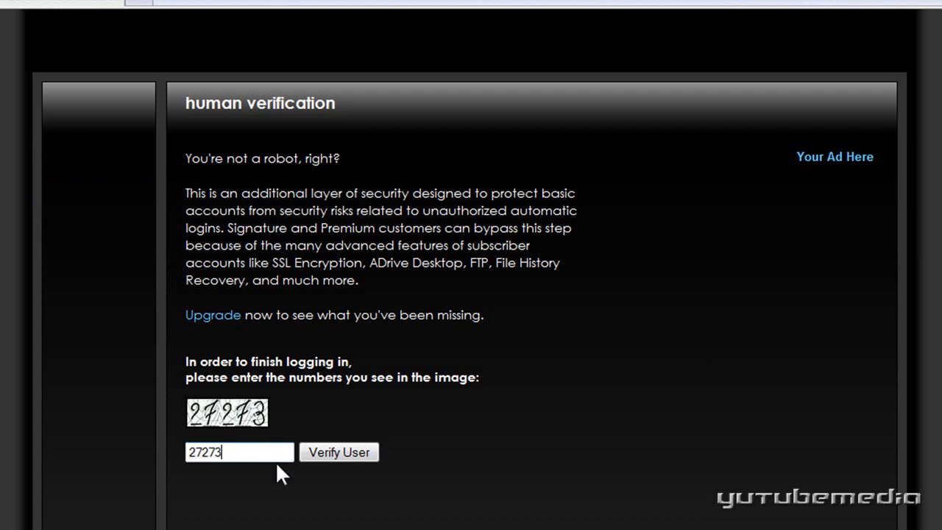
click(339, 451)
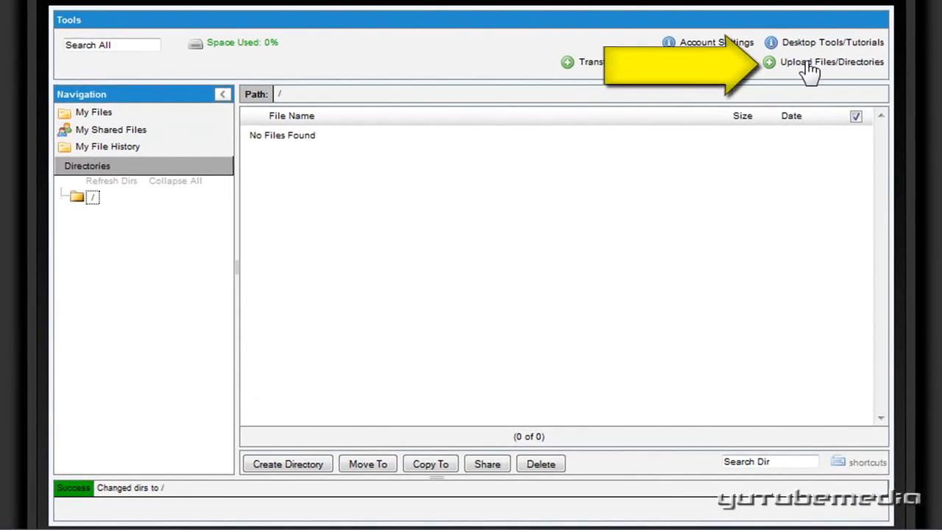
Upload IMG_0377.JPG (1004 KB) to the root folder through the upload tool
click(832, 62)
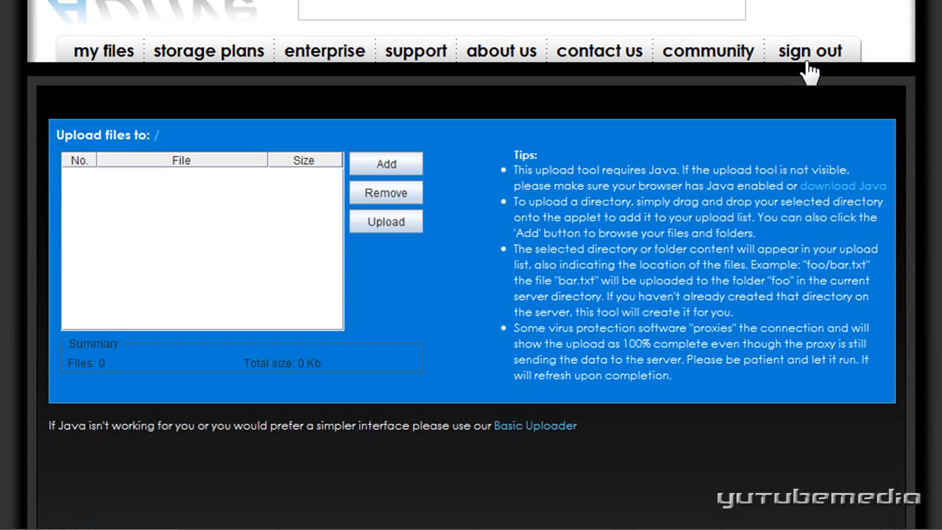
click(386, 163)
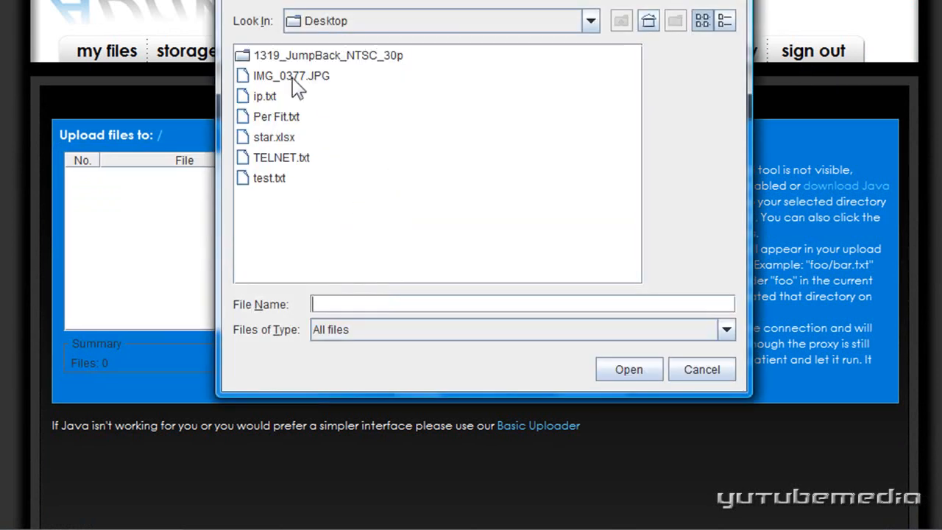
click(701, 368)
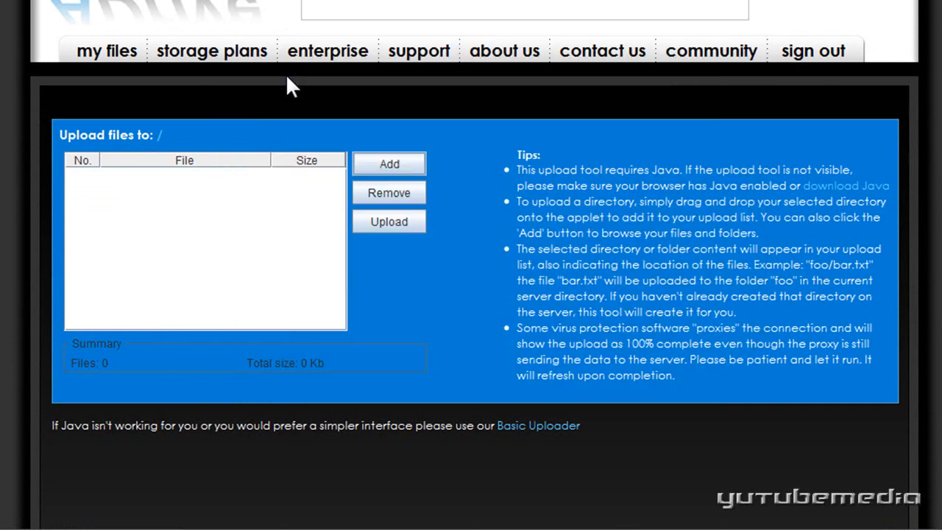
click(388, 221)
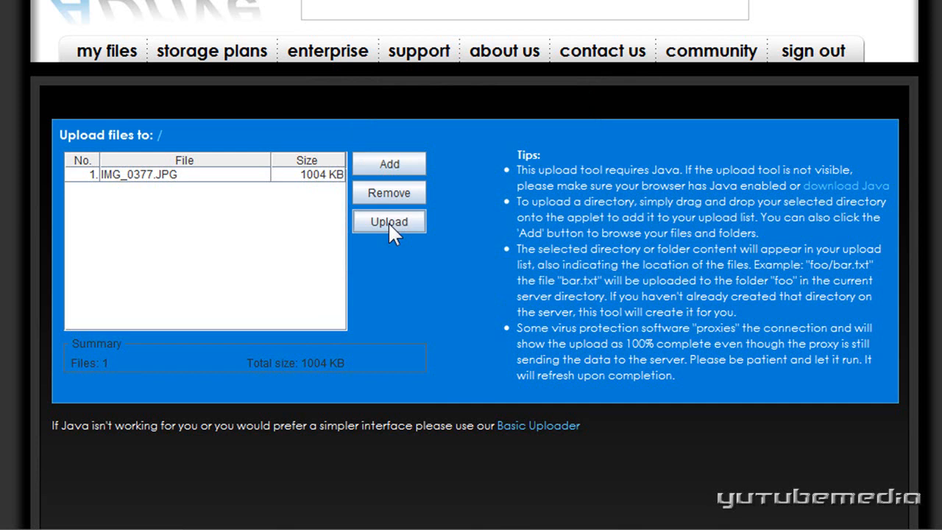
click(388, 221)
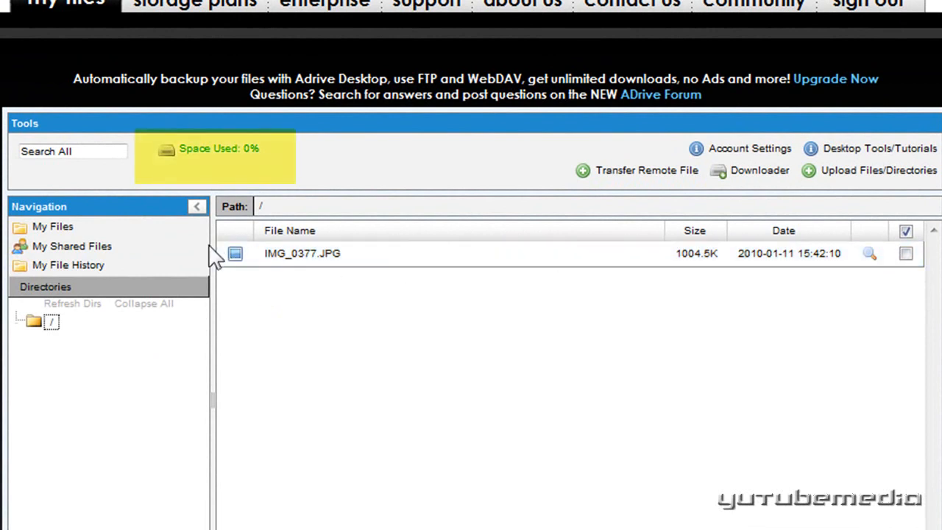
mouse_move(190, 165)
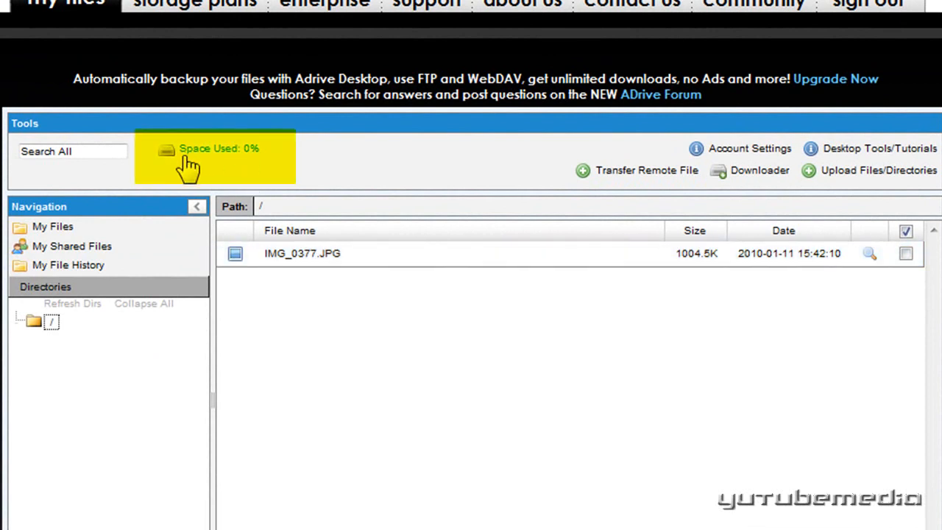
mouse_move(280, 159)
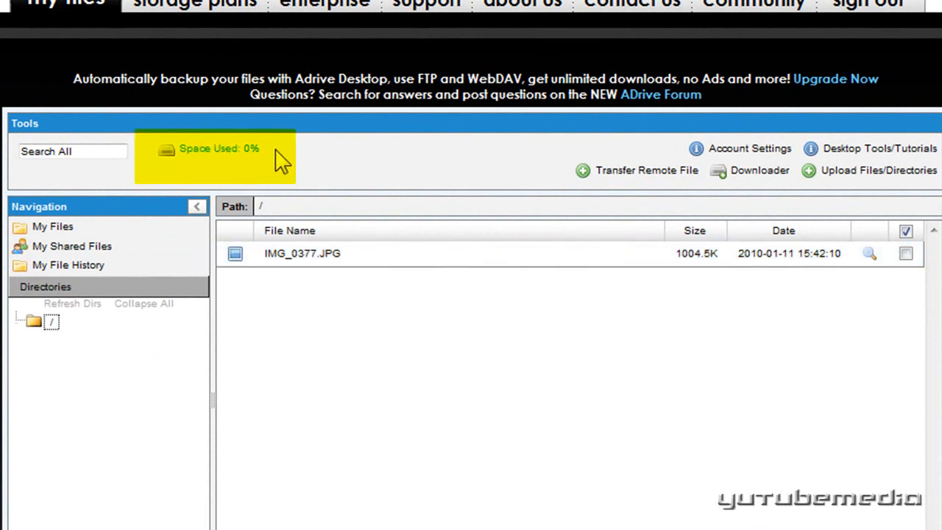
Preview IMG_0377.JPG as the puppy photo in a browser tab and return to the file list
scroll(down, 3)
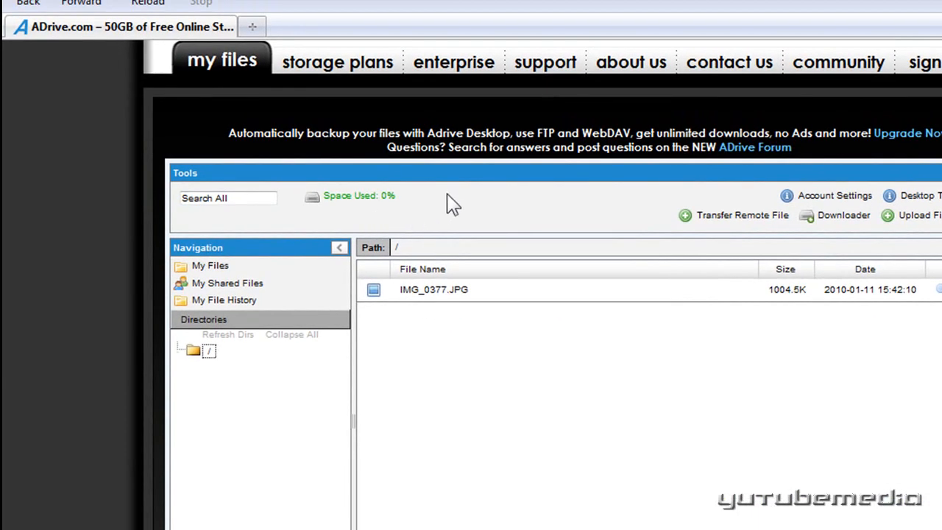
click(434, 289)
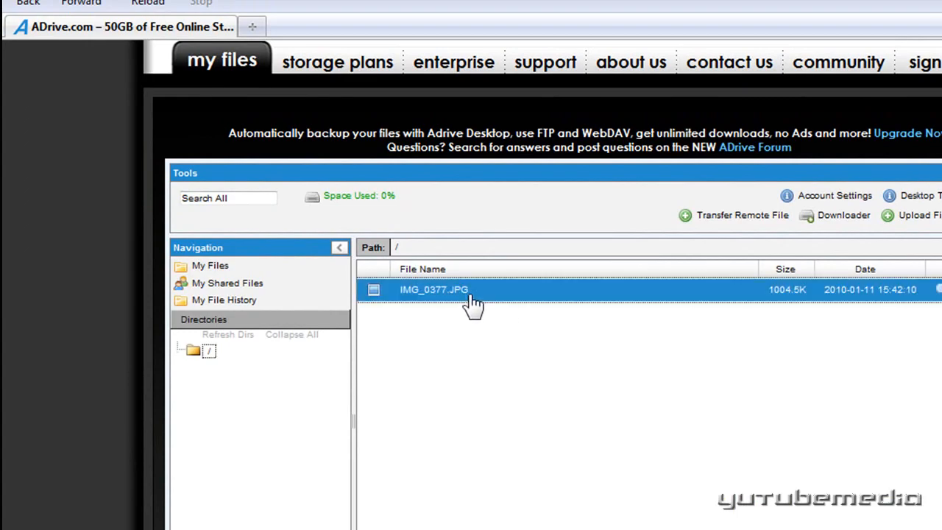
double_click(433, 288)
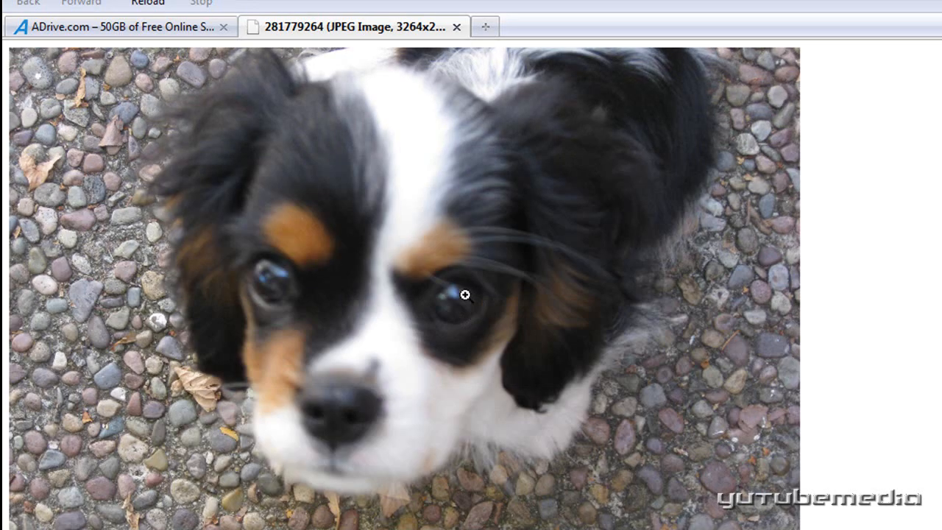
click(110, 25)
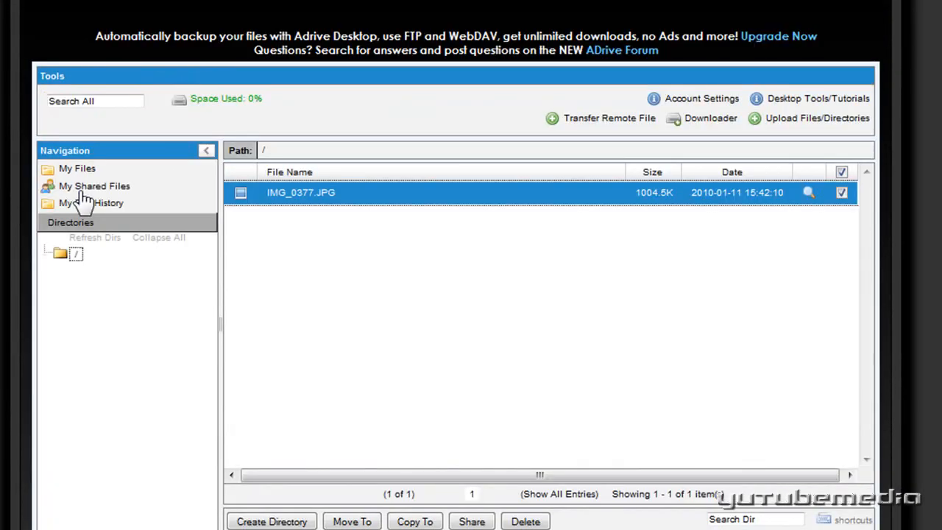
mouse_move(801, 121)
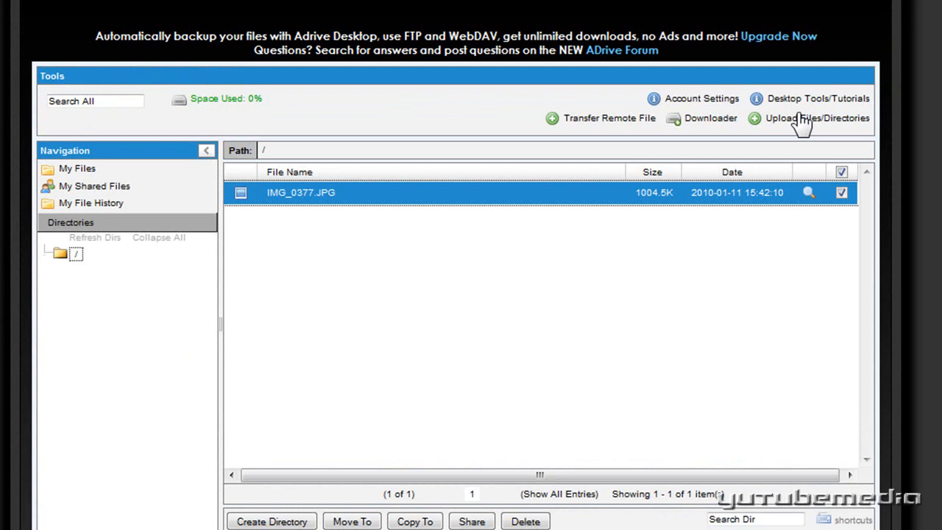
Show /IMG_0377.JPG as 1 of 1 files in the download tool and download it
click(709, 118)
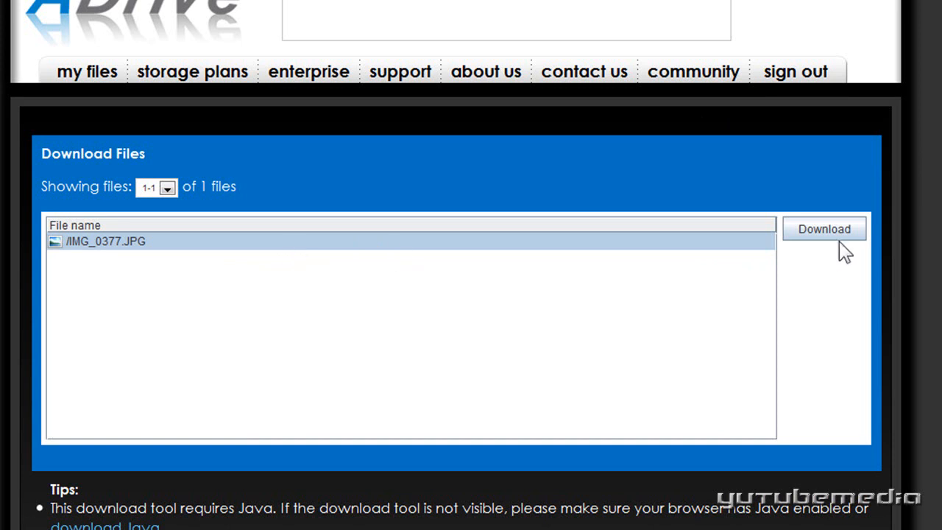
click(825, 229)
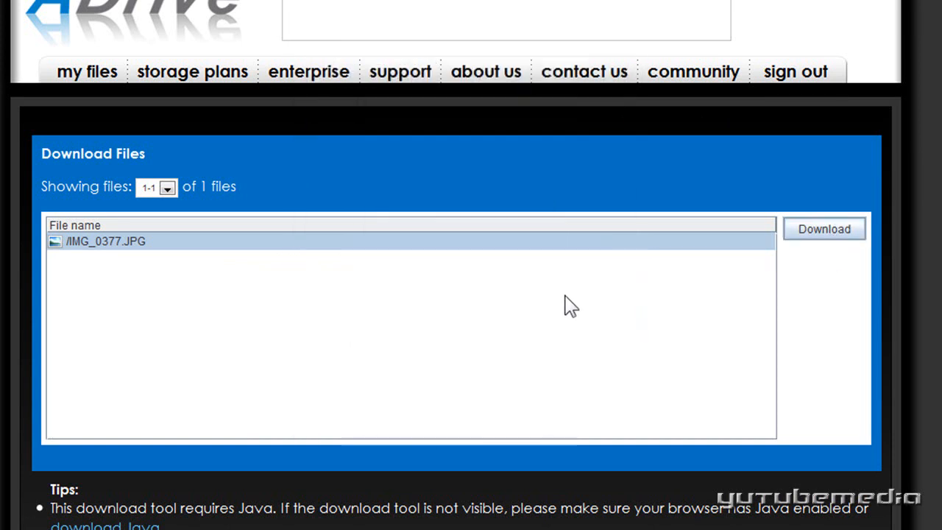
mouse_move(536, 321)
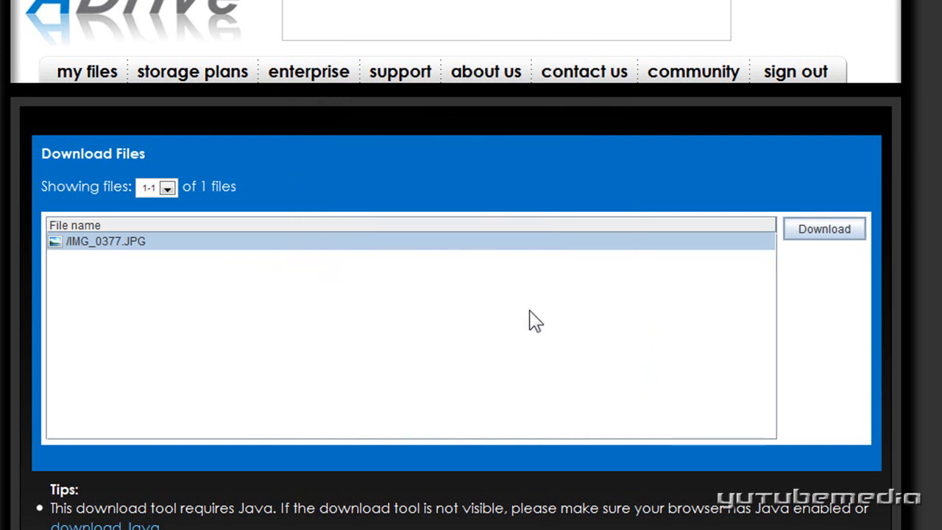
mouse_move(471, 247)
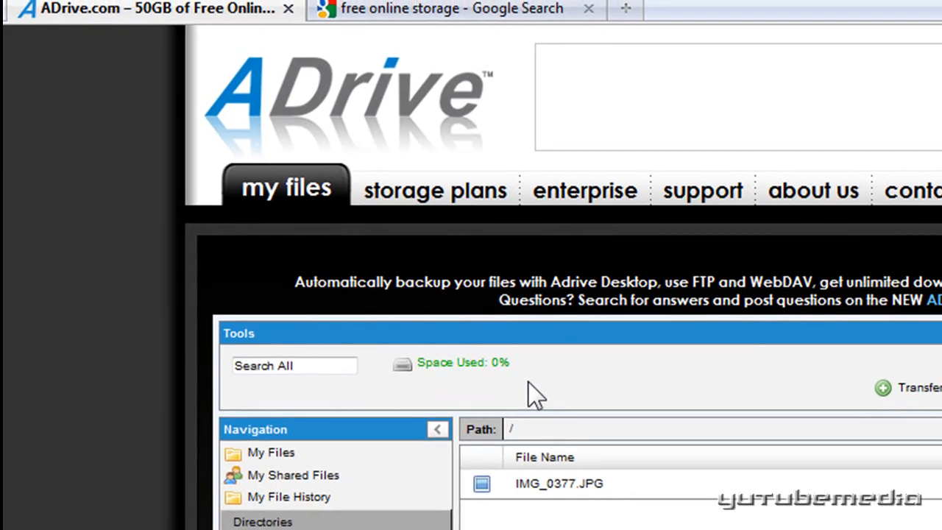
click(456, 9)
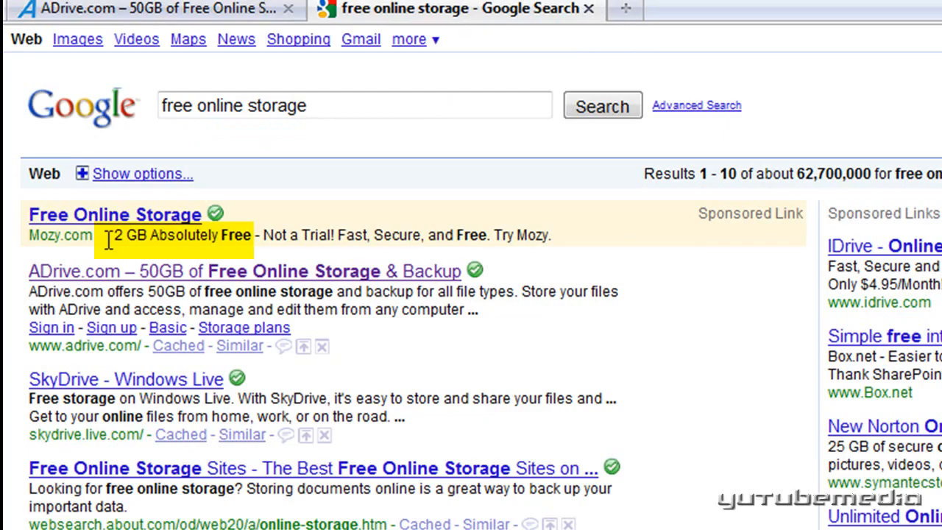
click(244, 271)
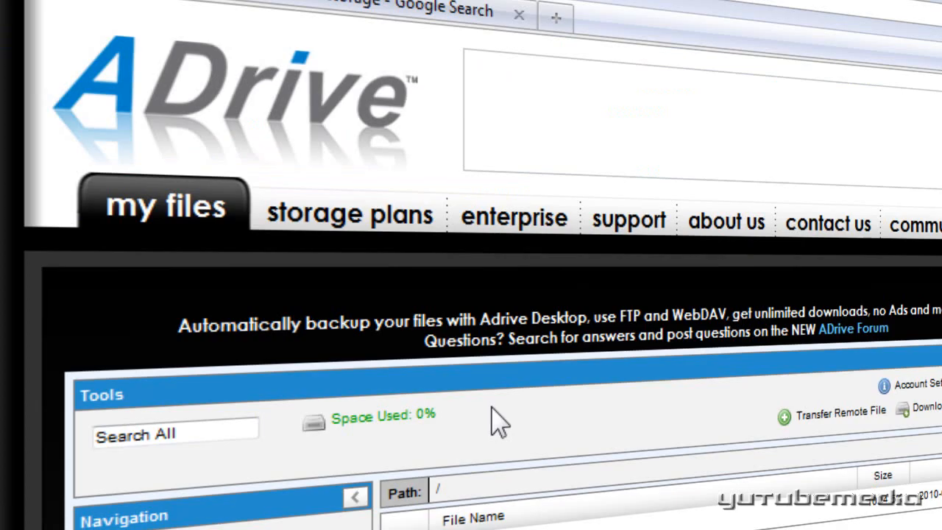
mouse_move(336, 318)
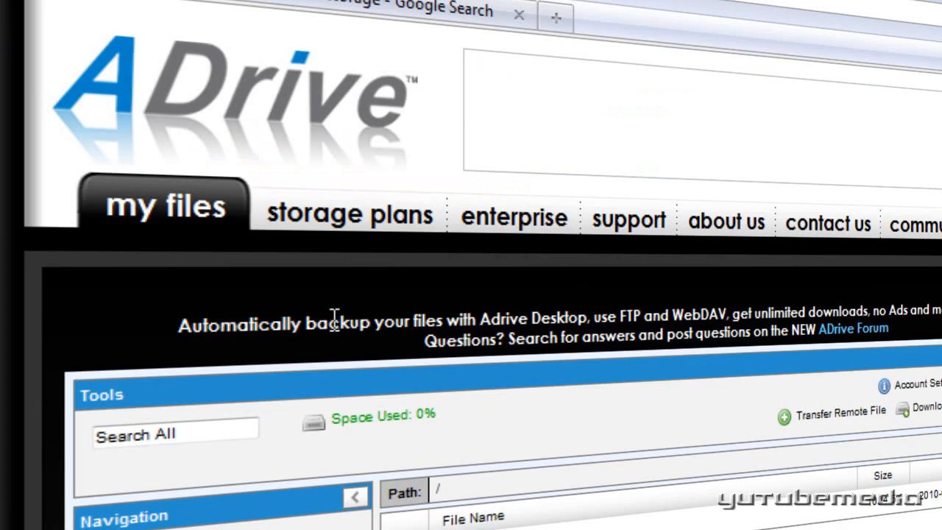